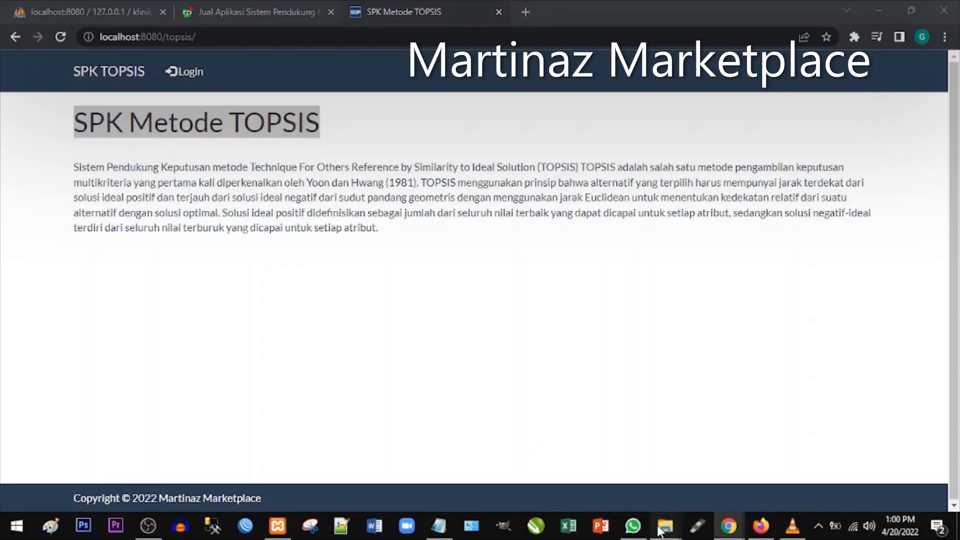
Step: Open RUMUS PERHITUNGAN SPK TOPSIS.xlsx from the SPK METODE TOPSIS folder in File Explorer
click(664, 525)
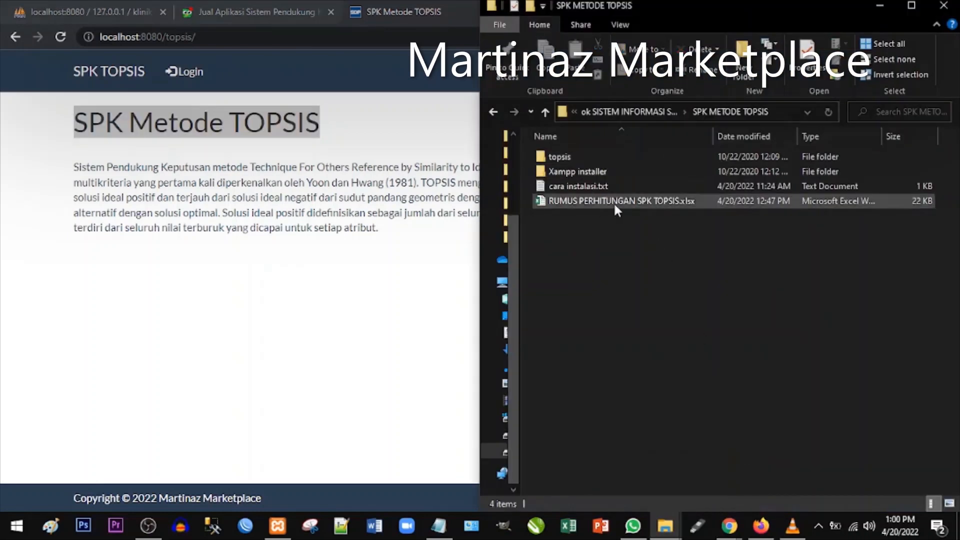
click(576, 185)
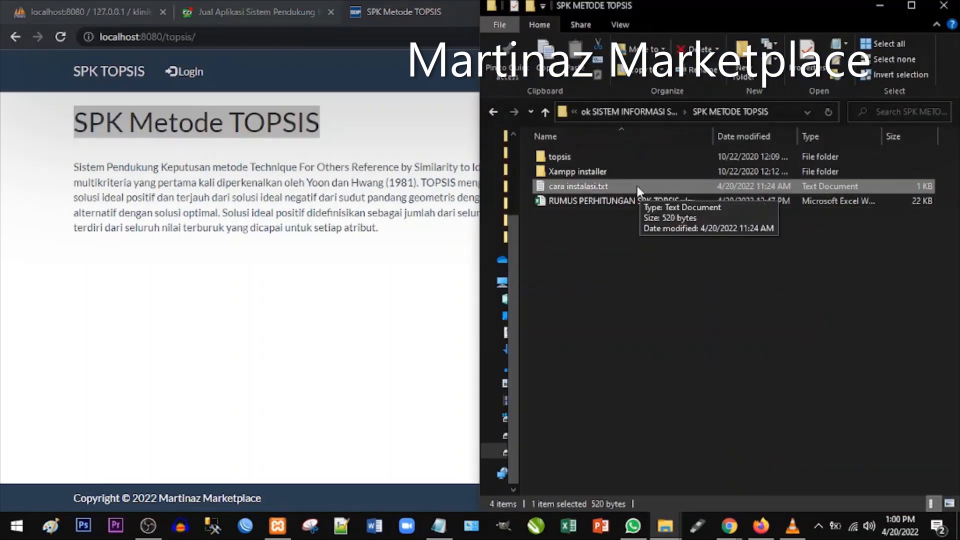
mouse_move(592, 239)
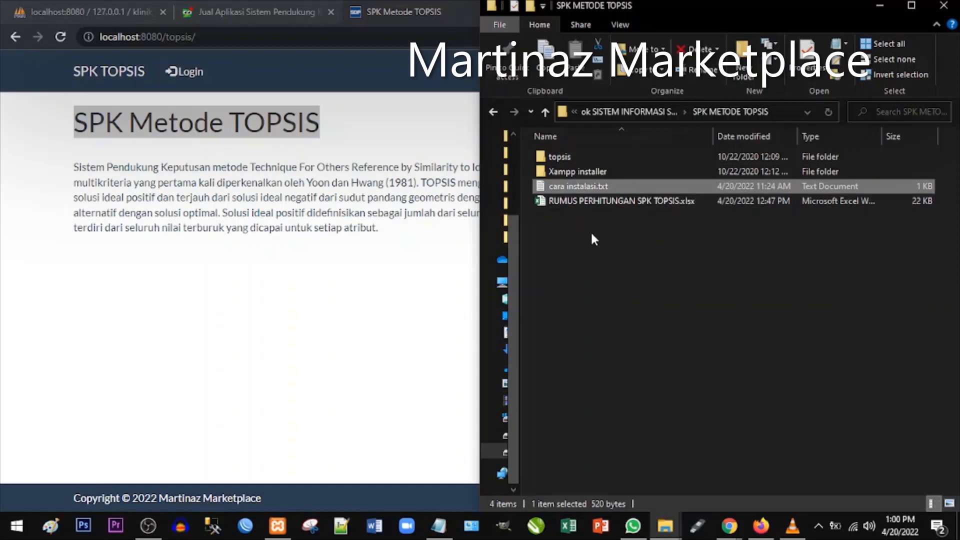
click(621, 201)
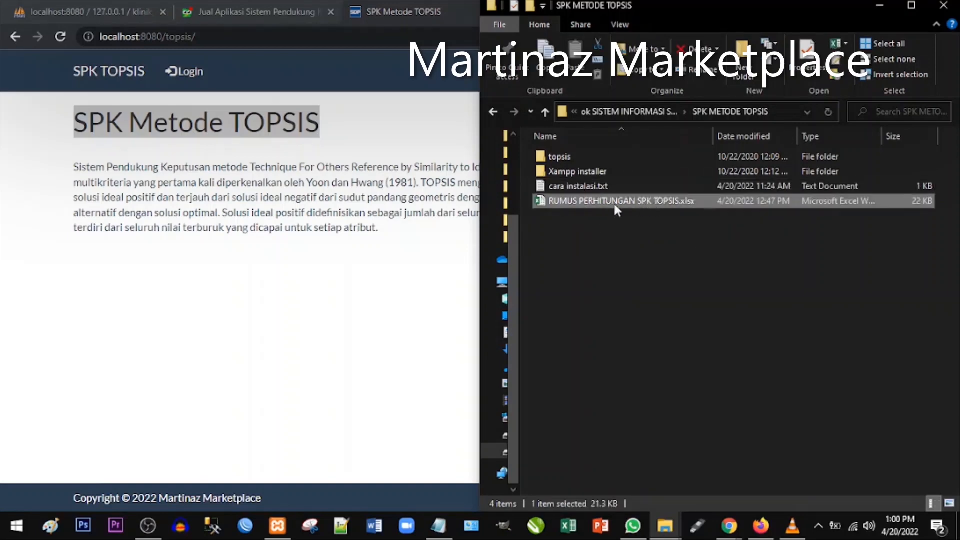
double_click(622, 201)
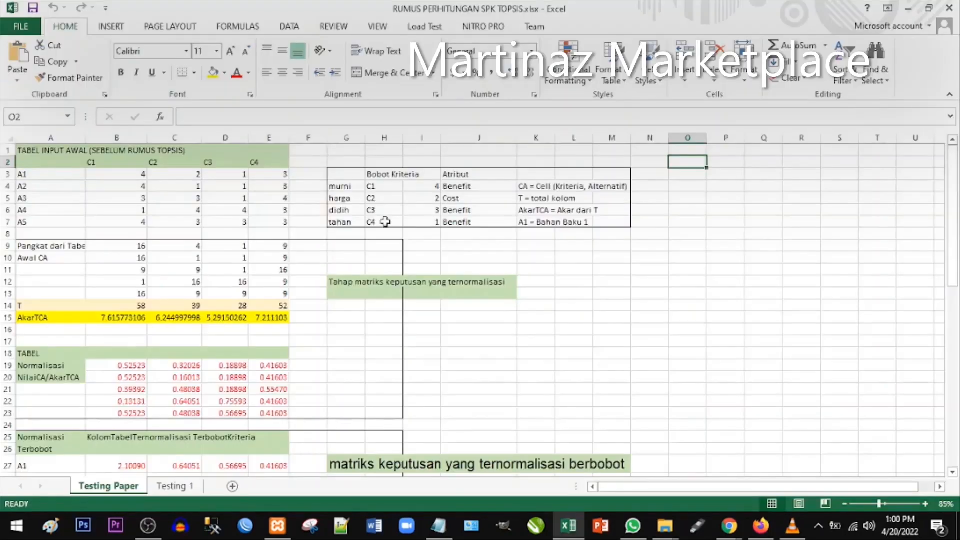
Step: Review the input, normalisation and solution distance tables on the Testing Paper sheet
click(687, 341)
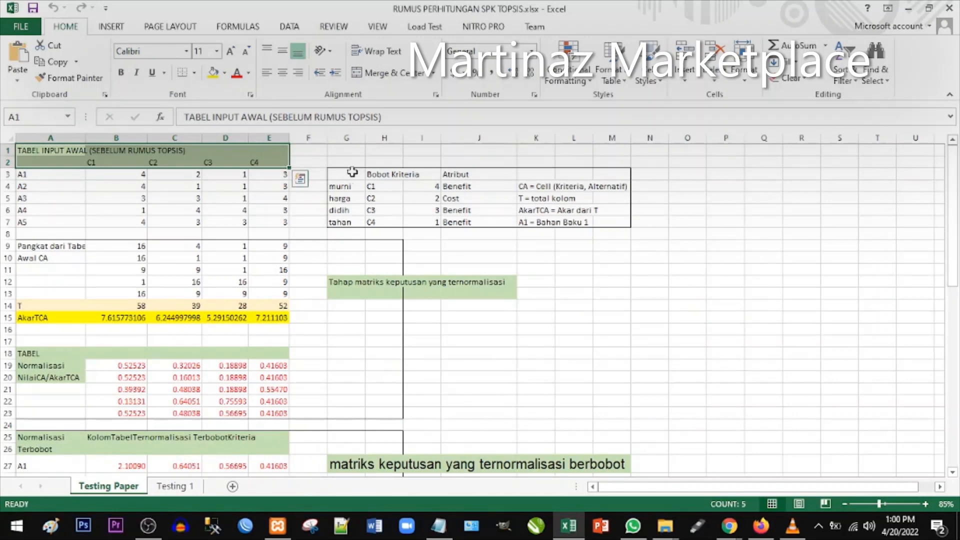
click(537, 294)
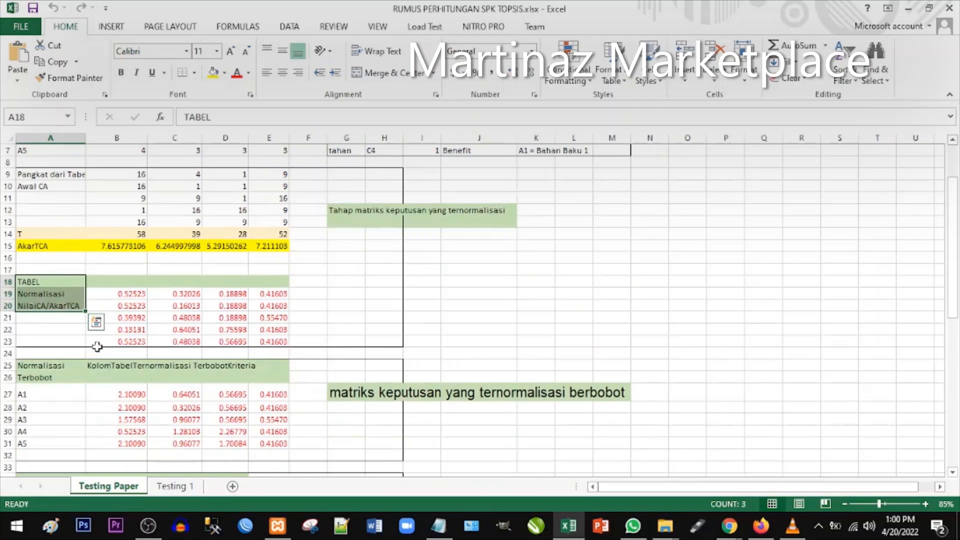
scroll(down, 3)
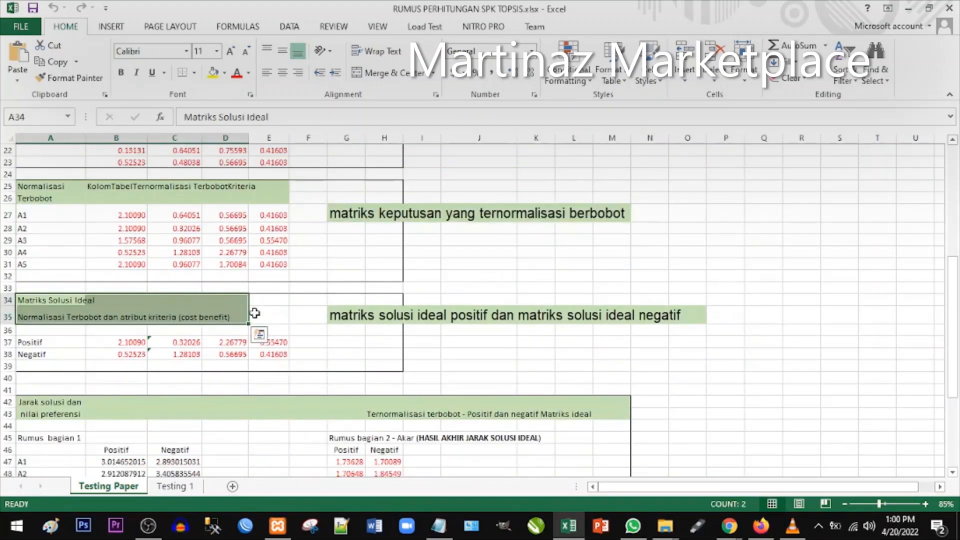
click(516, 315)
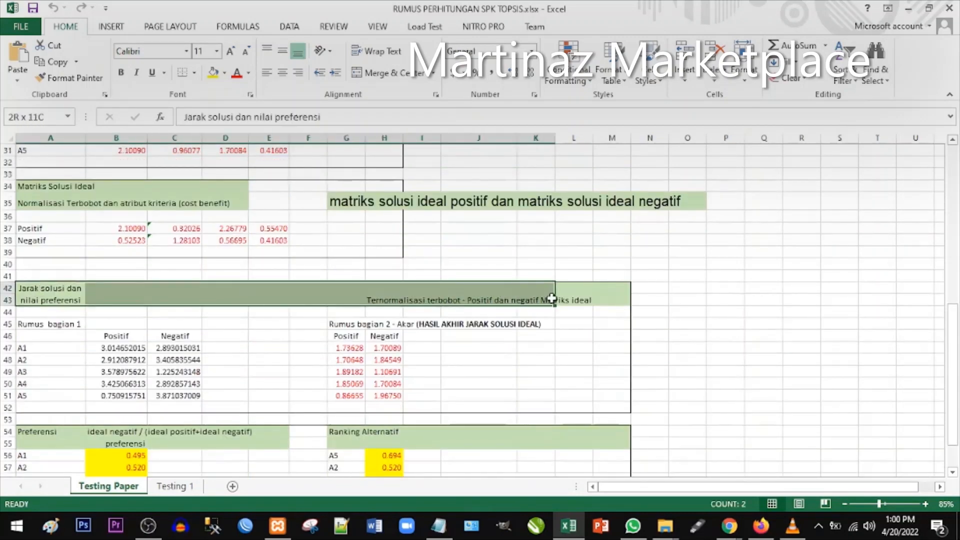
Step: Highlight the Preferensi scores and Ranking Alternatif, with A5 first at 0.694
click(725, 347)
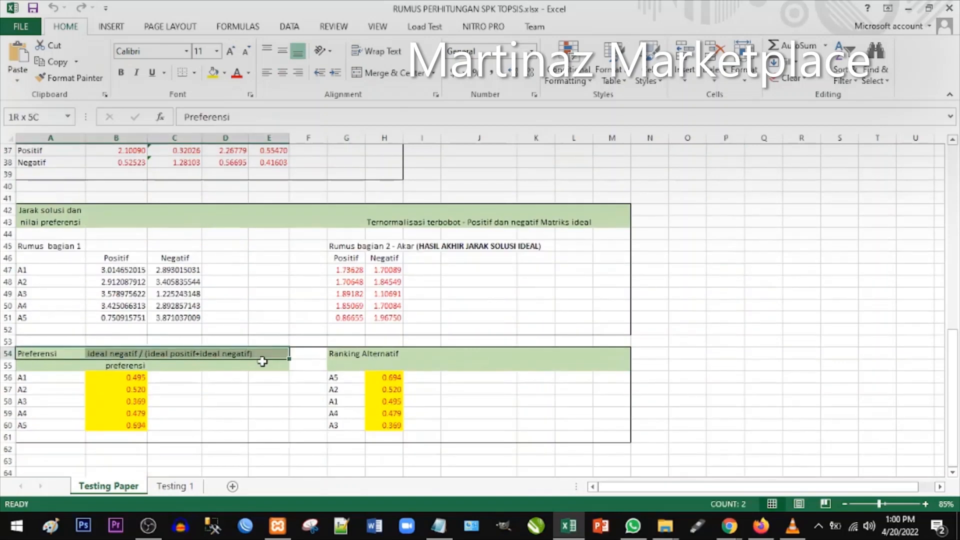
drag(50, 377, 129, 434)
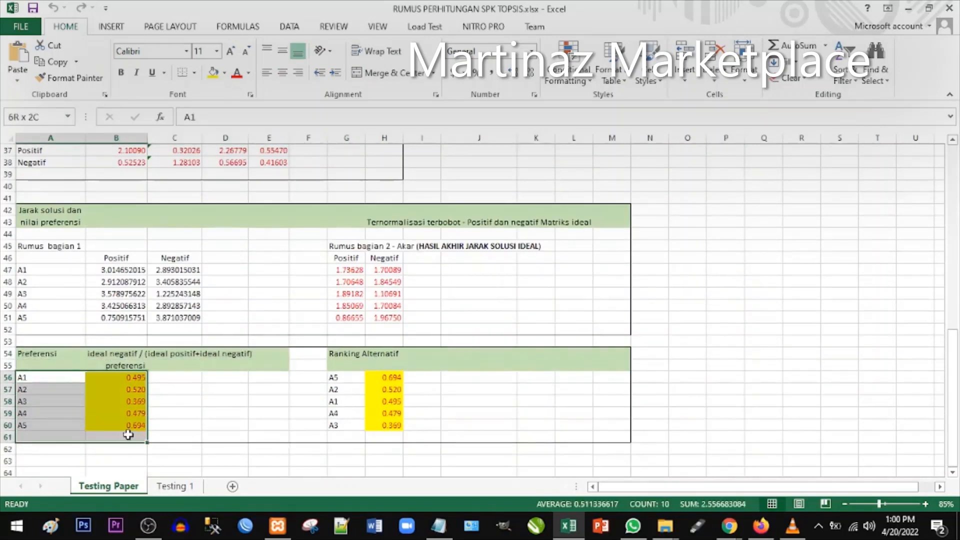
click(50, 377)
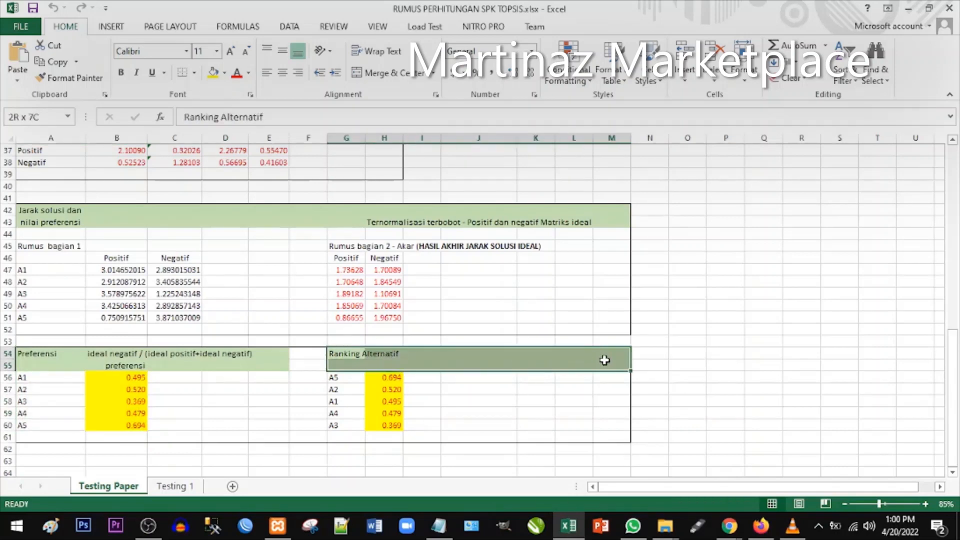
drag(344, 378, 401, 416)
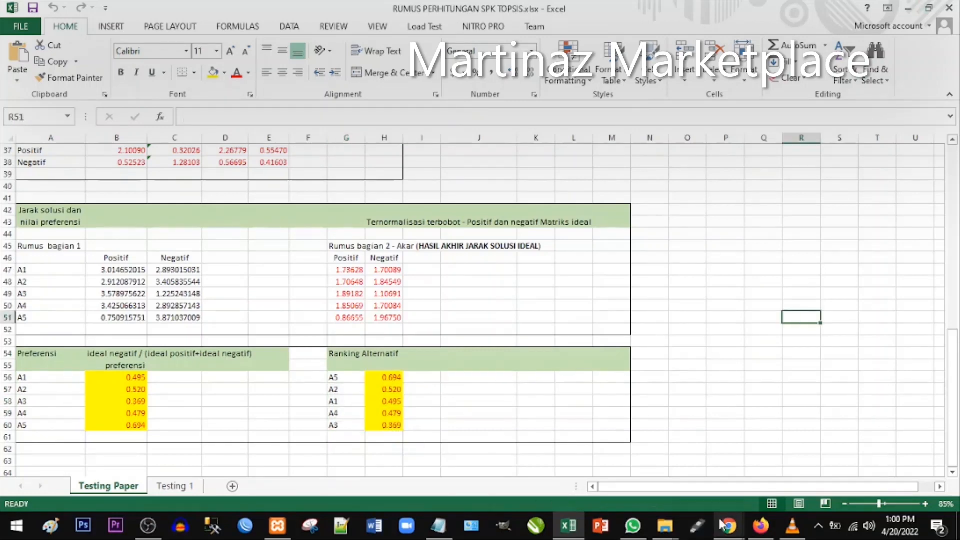
click(728, 526)
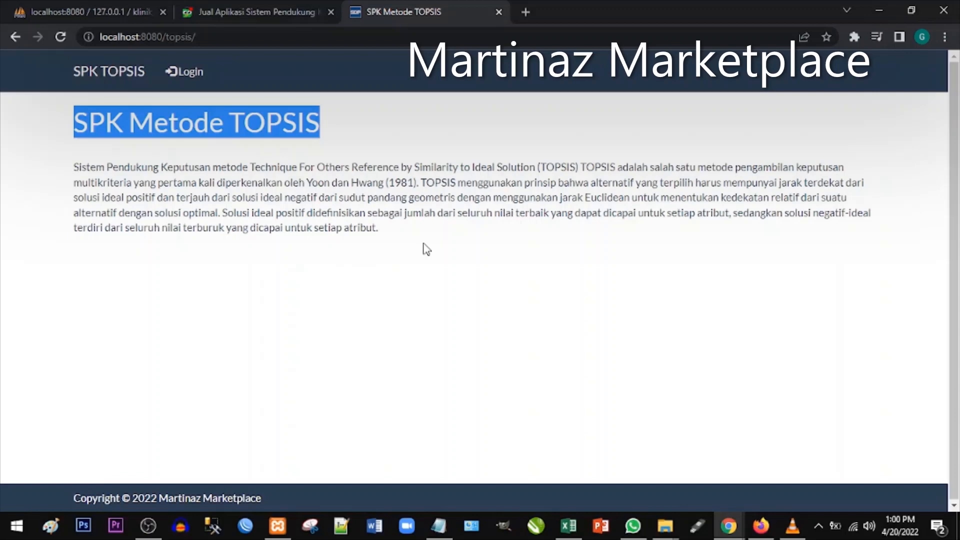
Step: Log in as admin and view criteria C01–C04 with their weights on the Kriteria page
click(186, 72)
text(adm)
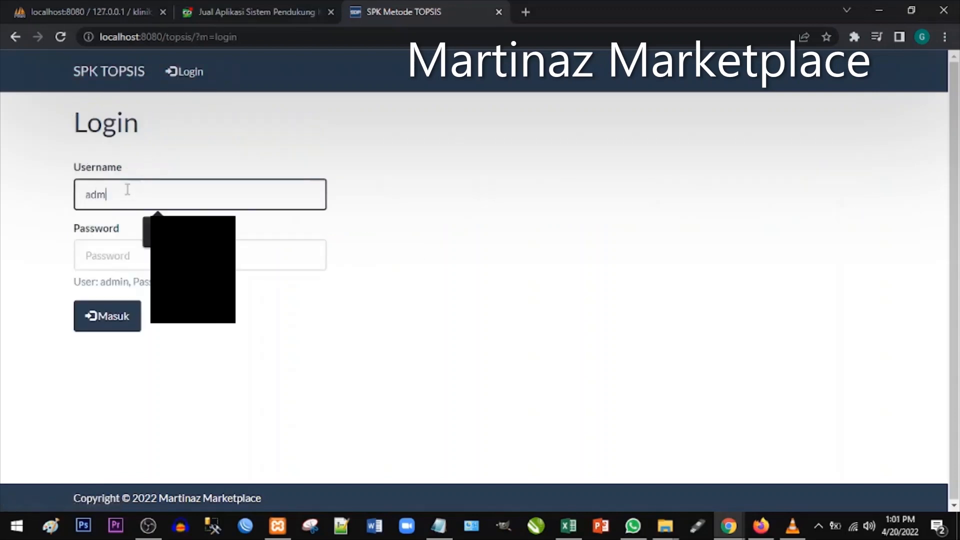
click(107, 316)
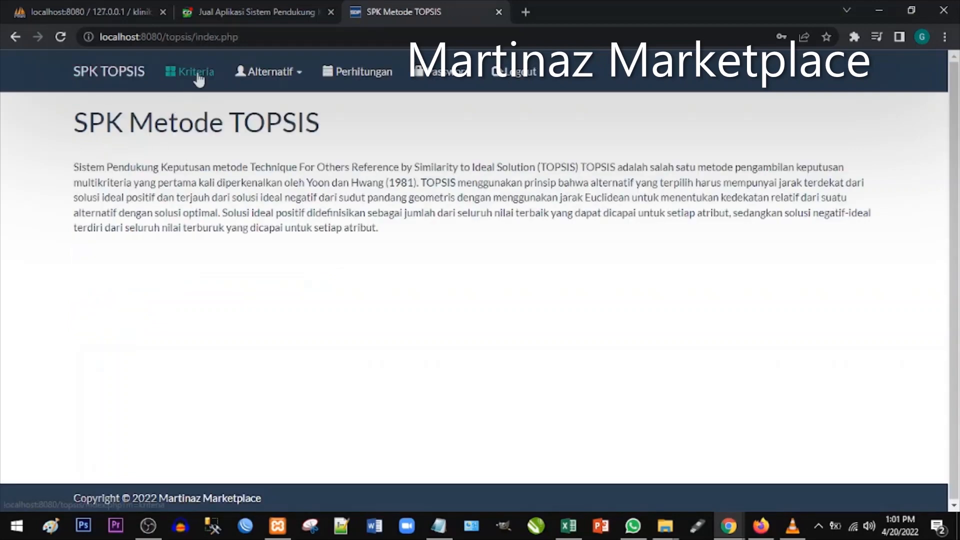
click(195, 71)
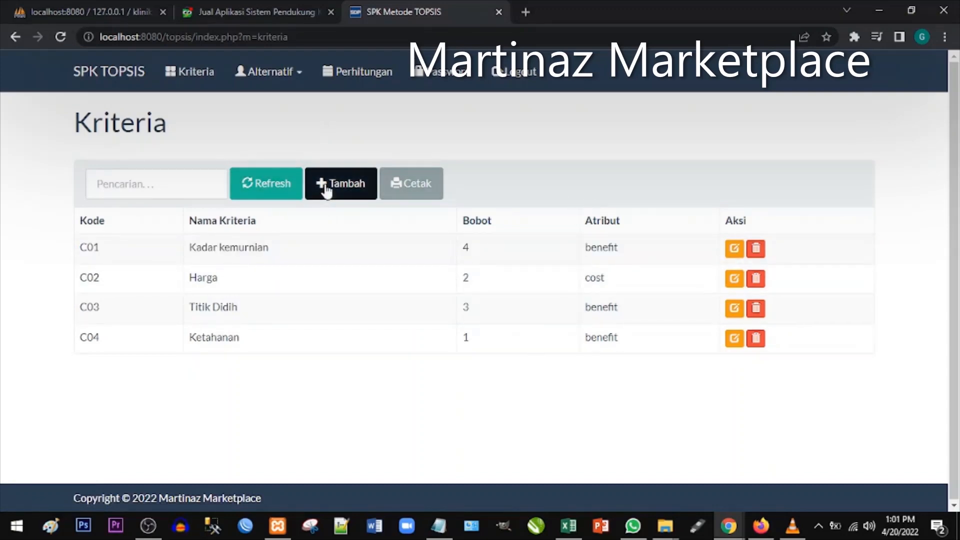
Step: Check C01 Kadar kemurnian's attribute is benefit with weight 4, then return to the criteria list
click(340, 183)
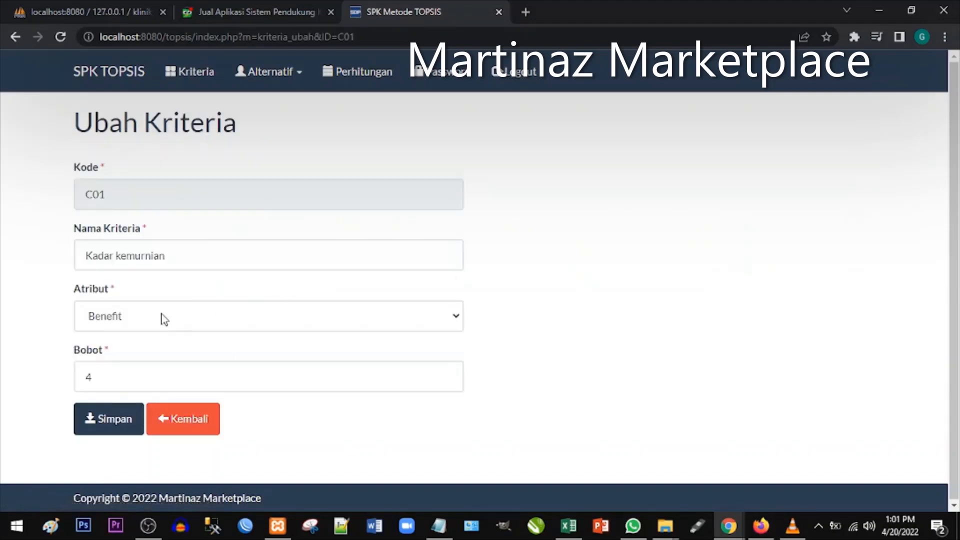
click(268, 316)
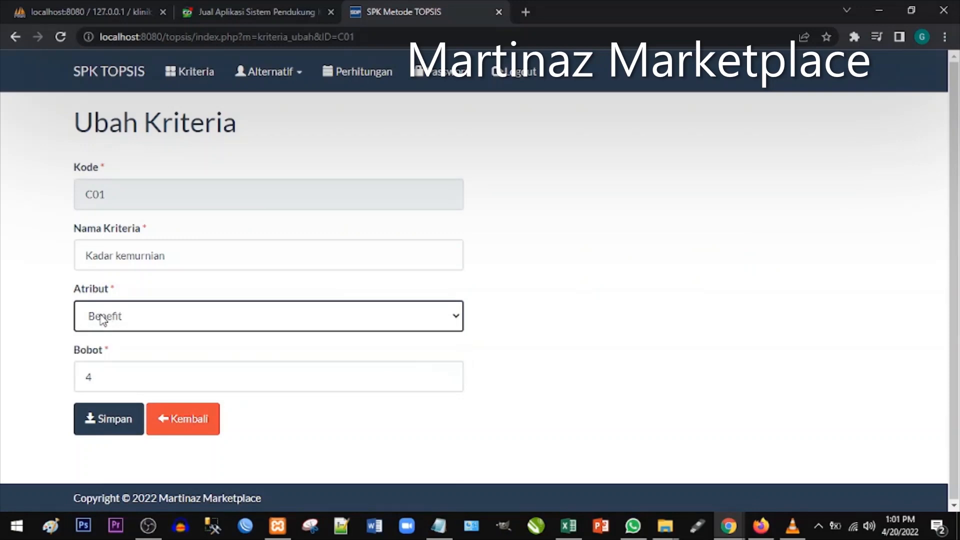
click(182, 419)
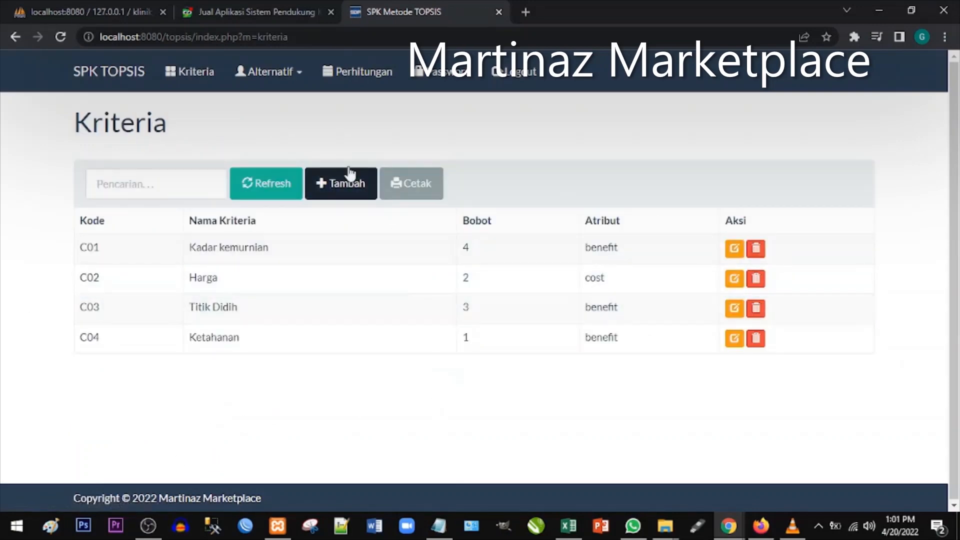
click(267, 72)
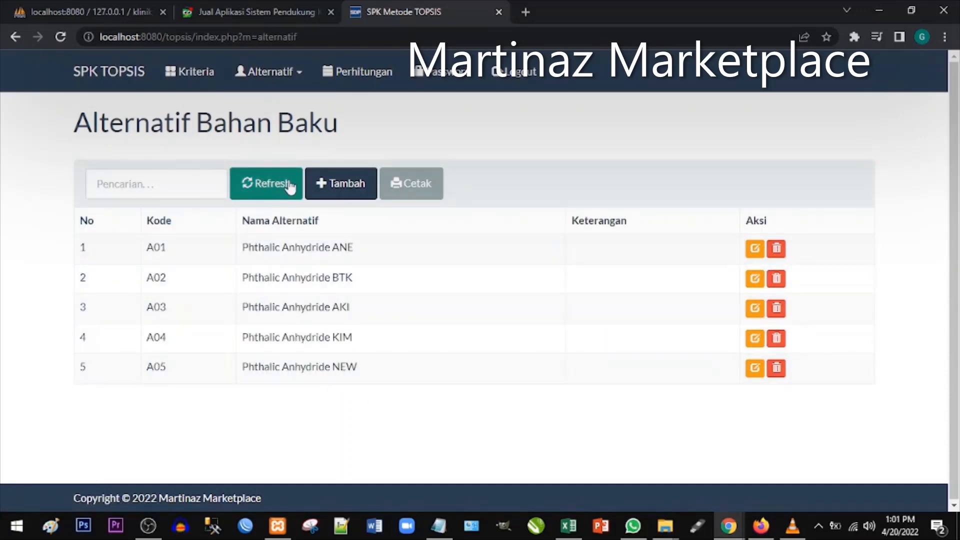
mouse_move(775, 278)
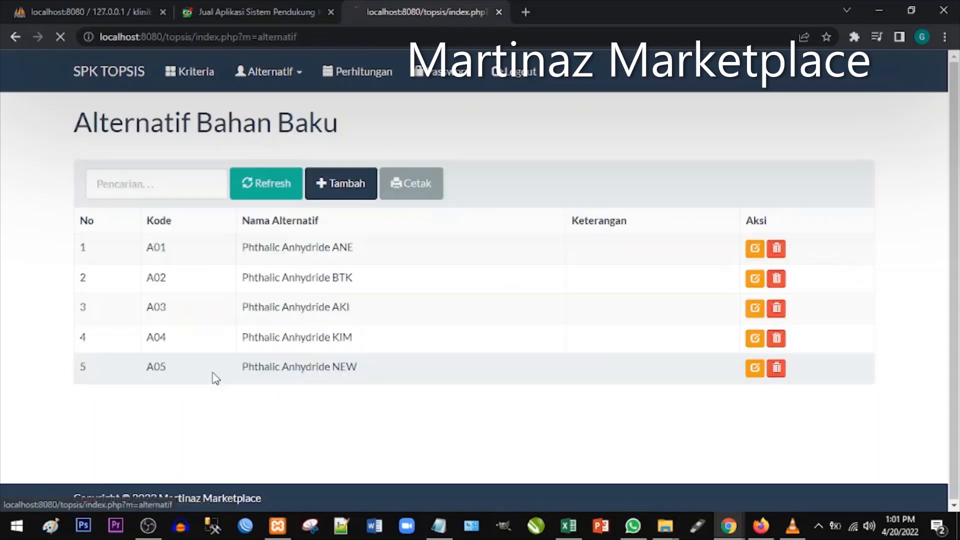
Step: Open the Perhitungan results page after viewing alternatives A01–A05
click(357, 71)
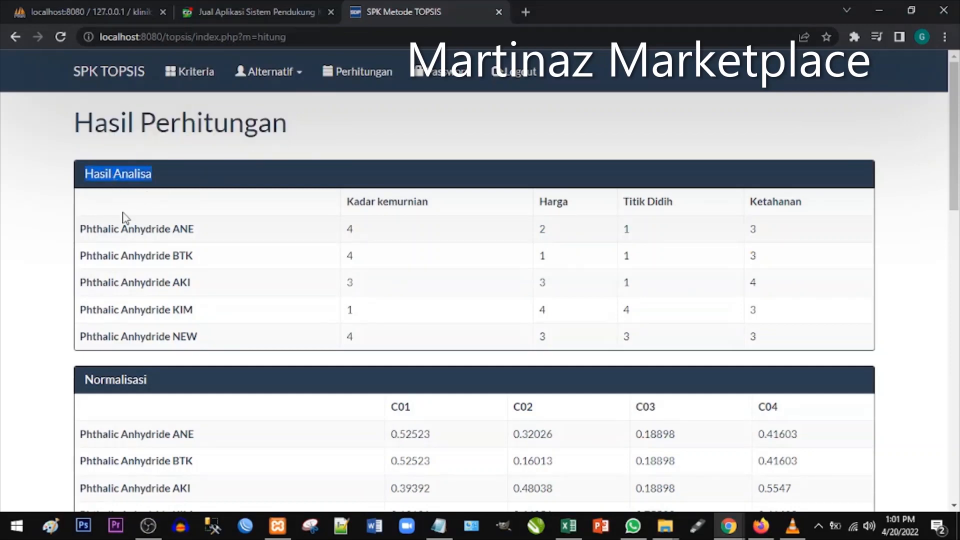
Step: Scroll the Hasil Perhitungan page to Perangkingan, showing A05 first at 0.694
scroll(down, 3)
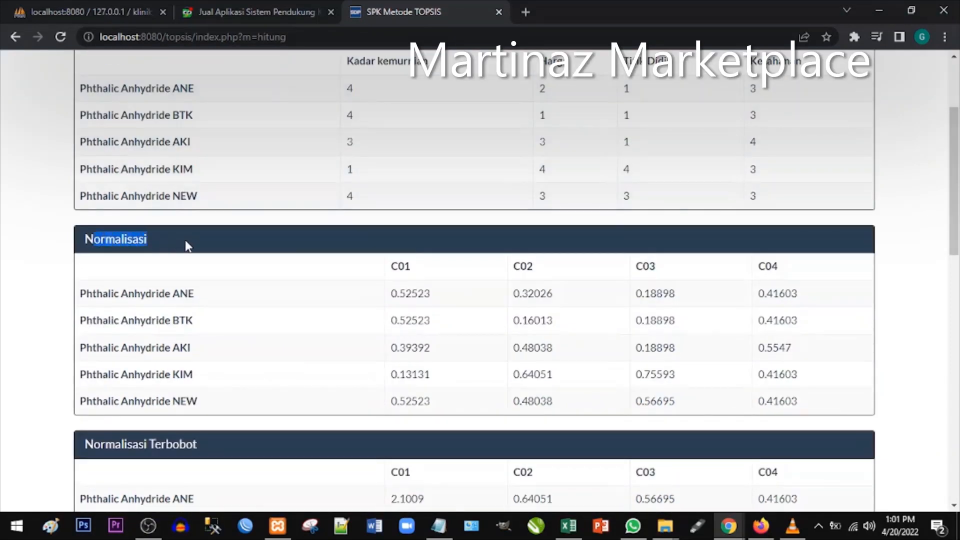
scroll(down, 3)
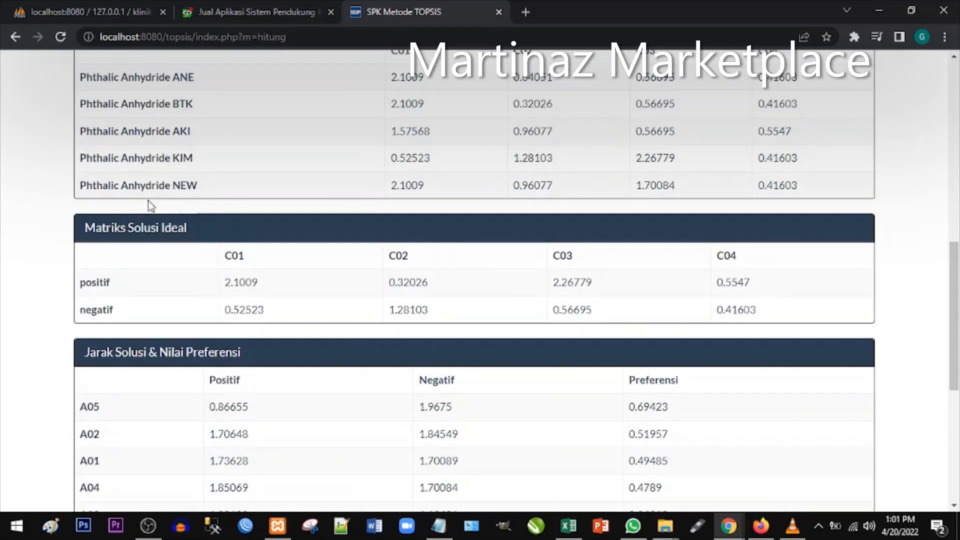
scroll(down, 3)
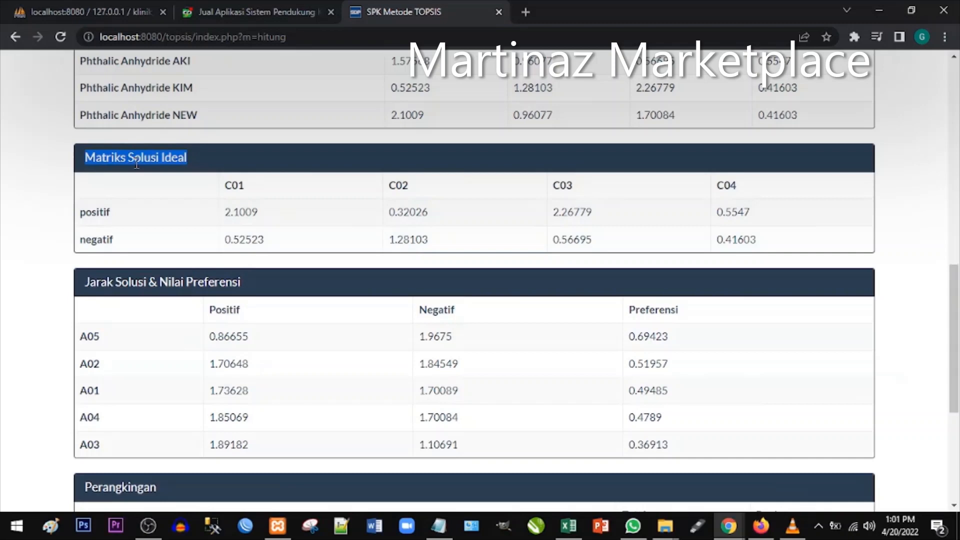
scroll(down, 3)
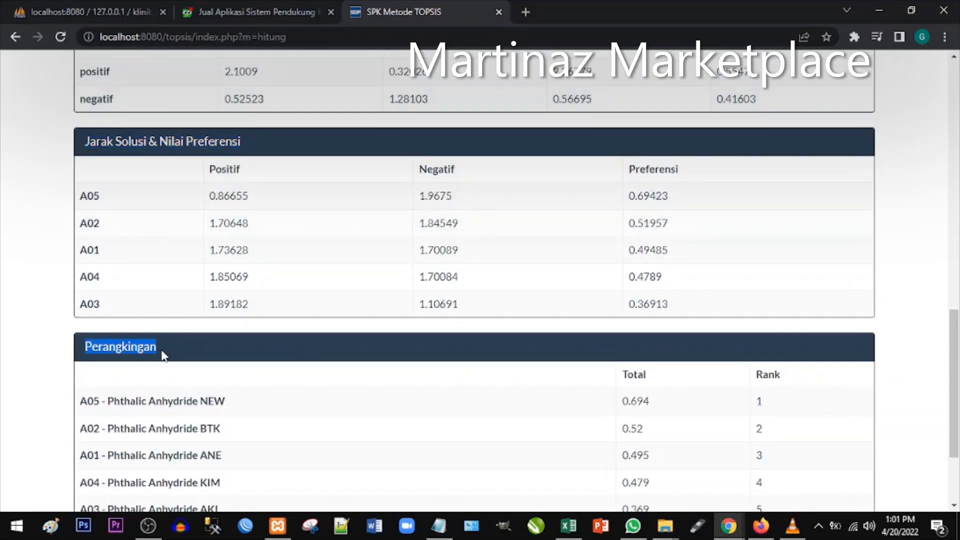
scroll(down, 3)
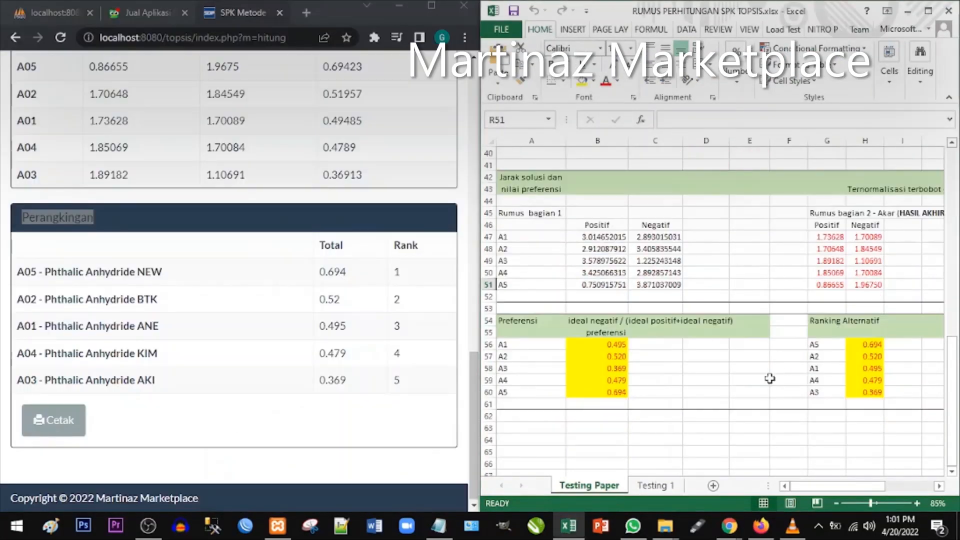
Step: Match A05's 0.694 preference against Excel, maximize the browser, and close the Cetak Laporan report
click(826, 344)
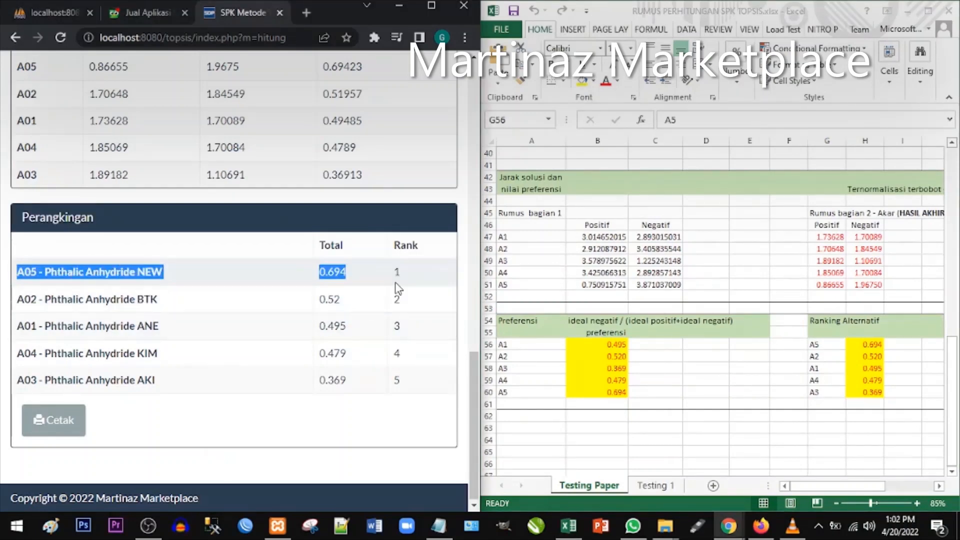
mouse_move(392, 273)
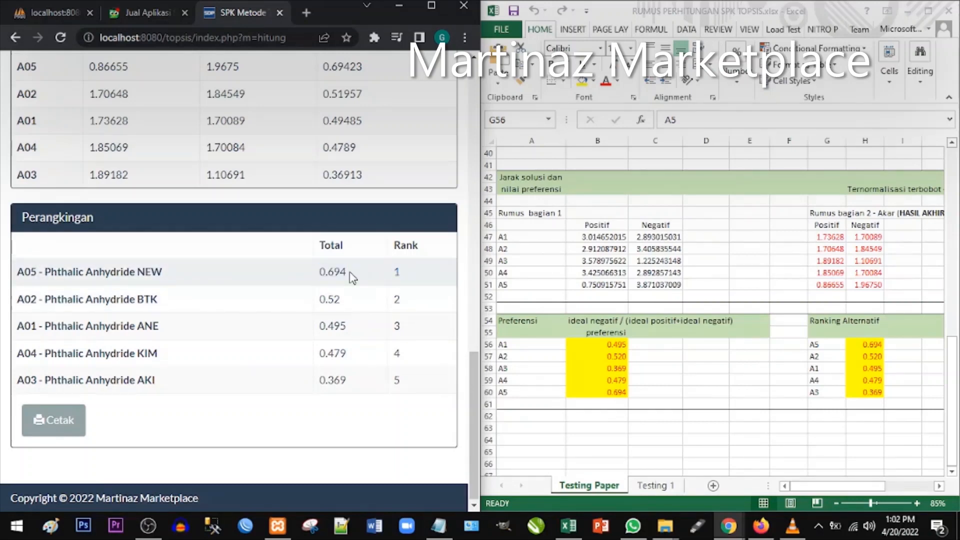
click(864, 343)
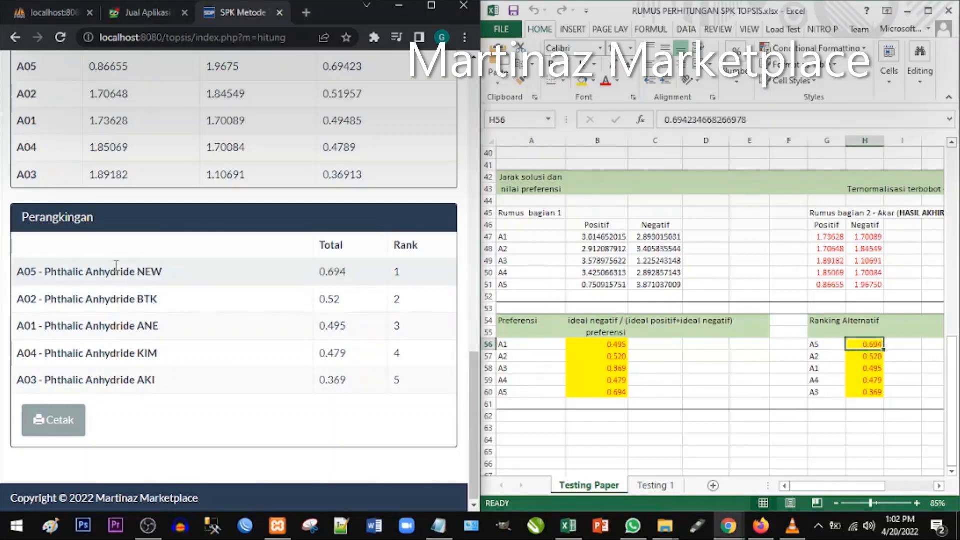
double_click(24, 271)
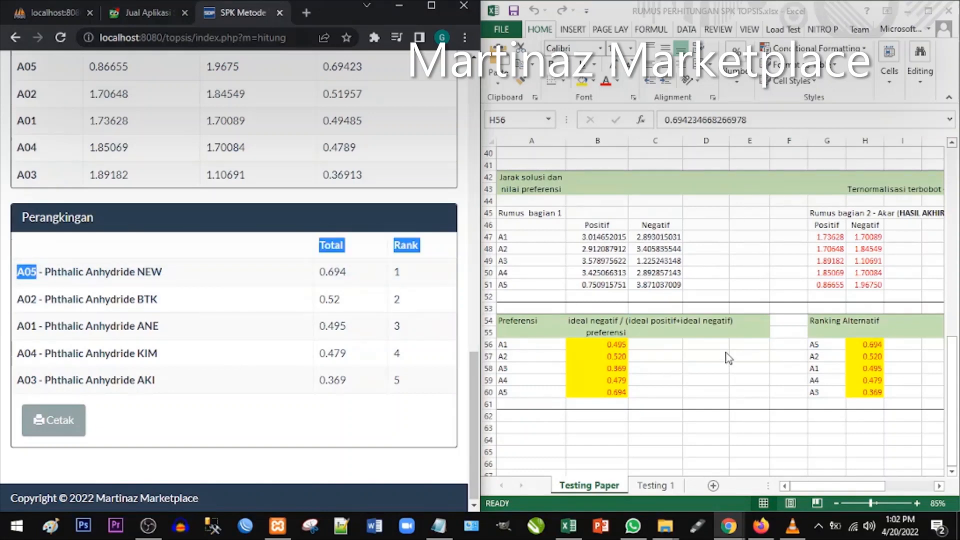
click(827, 344)
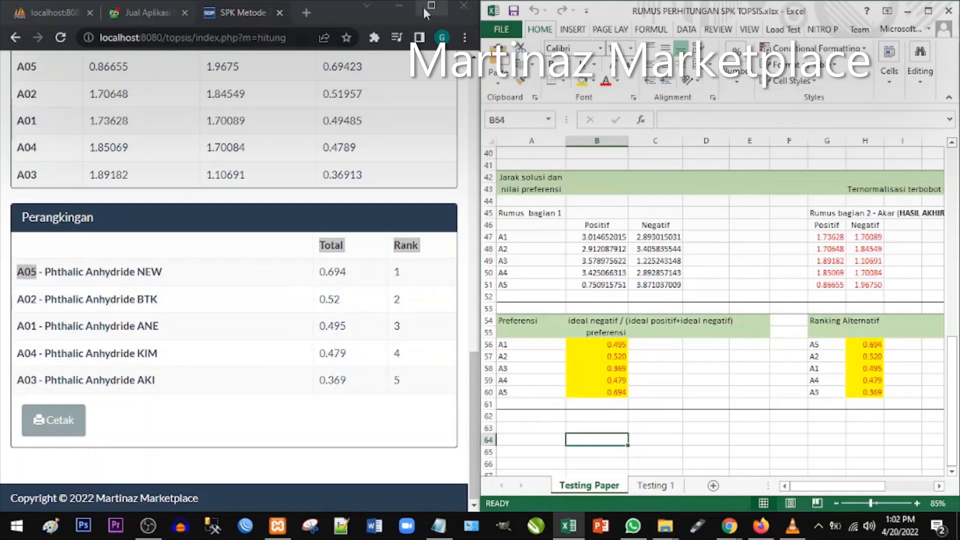
click(53, 420)
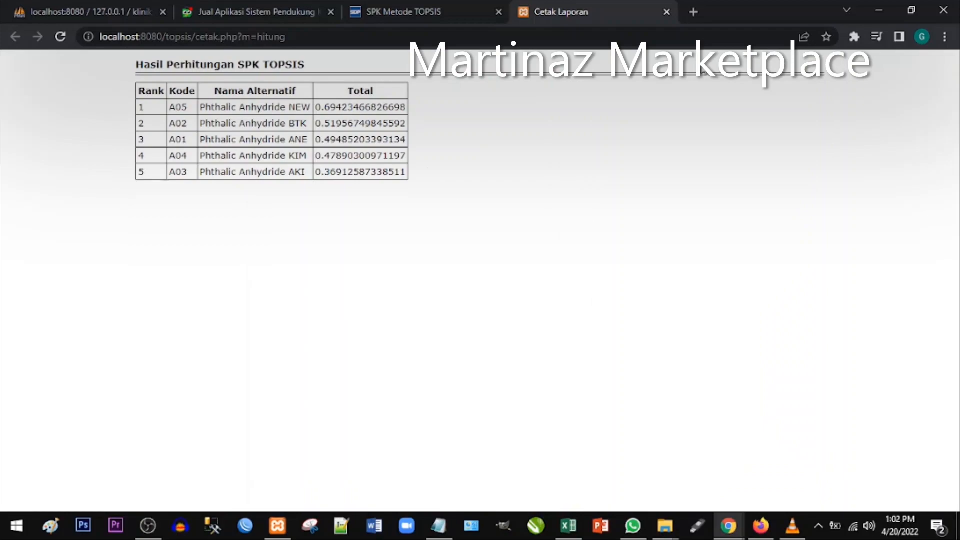
click(666, 11)
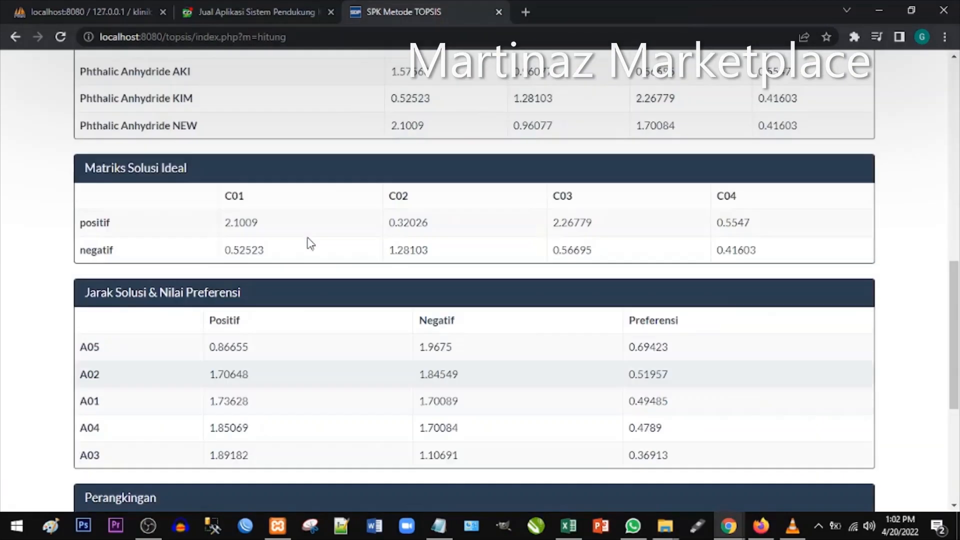